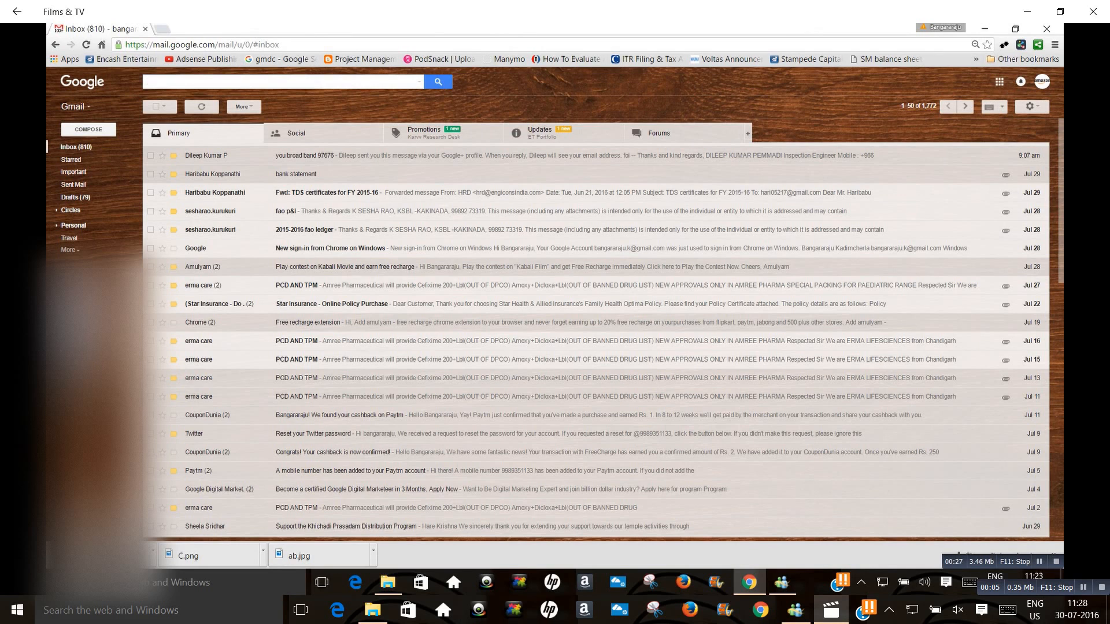
Search Gmail for 'naukri' to list the matching job-alert emails.
text(naukri)
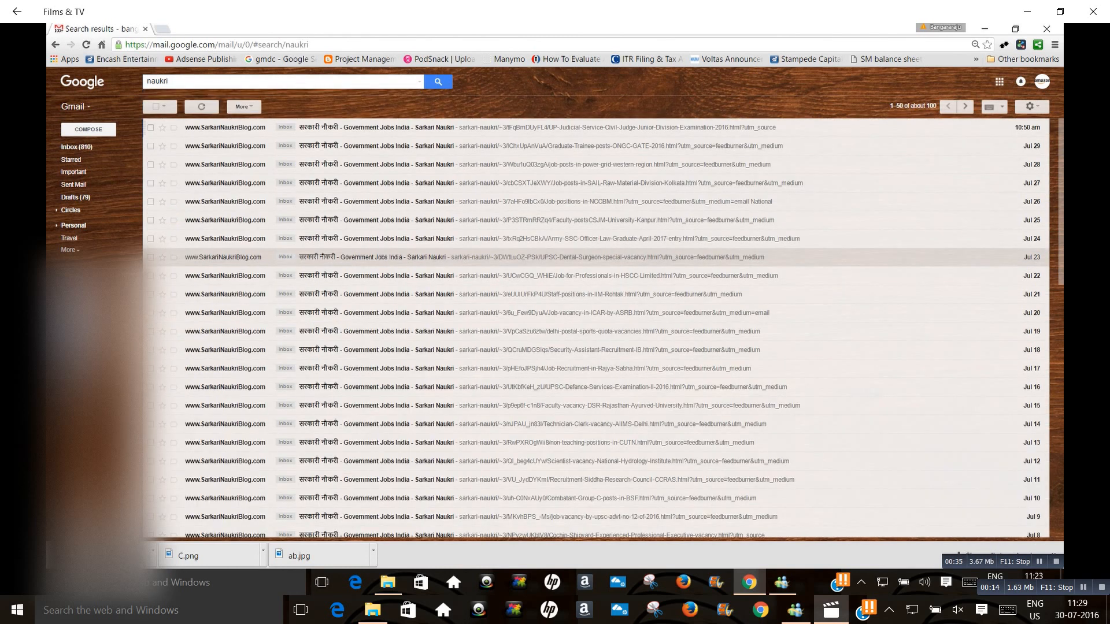
Check all 50 naukri conversations on the first results page.
click(151, 127)
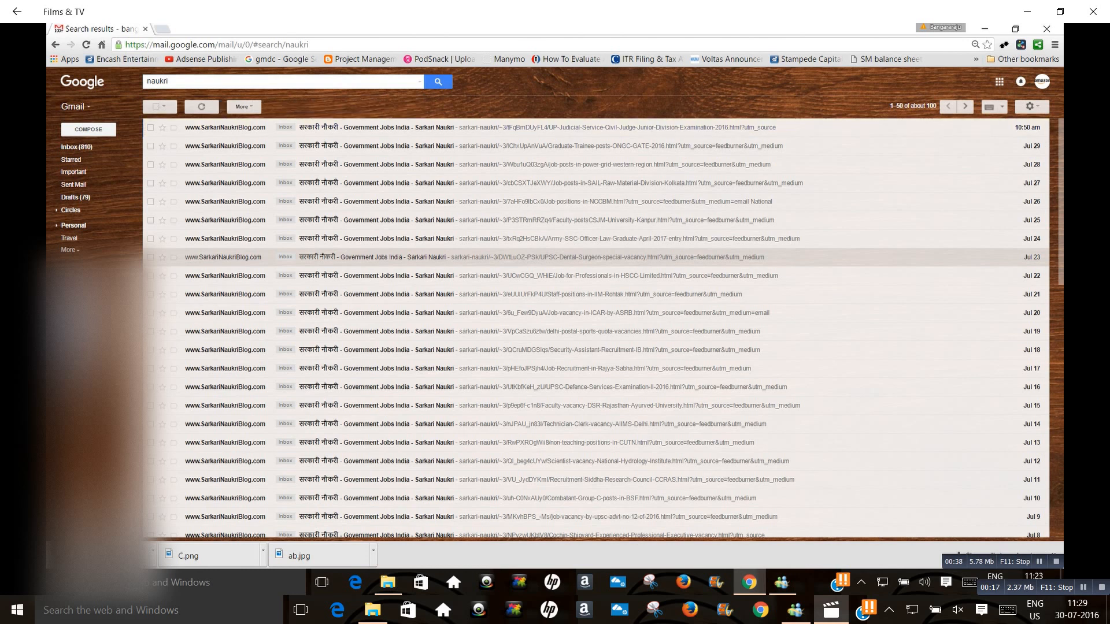
click(155, 107)
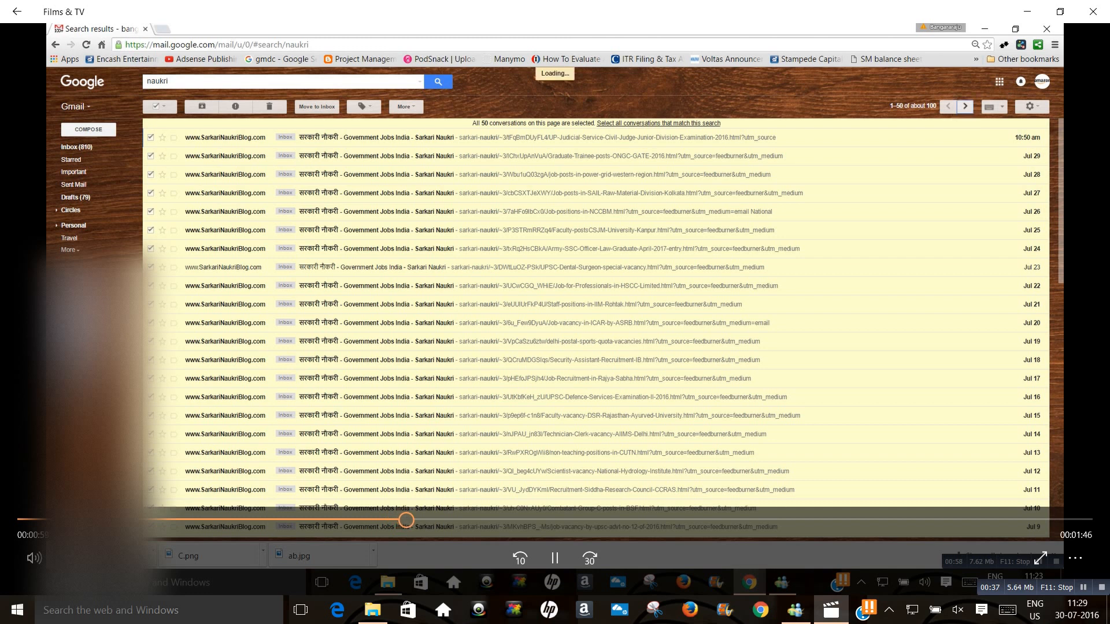
Page through results pages 2 and 3, then return to page one.
click(965, 107)
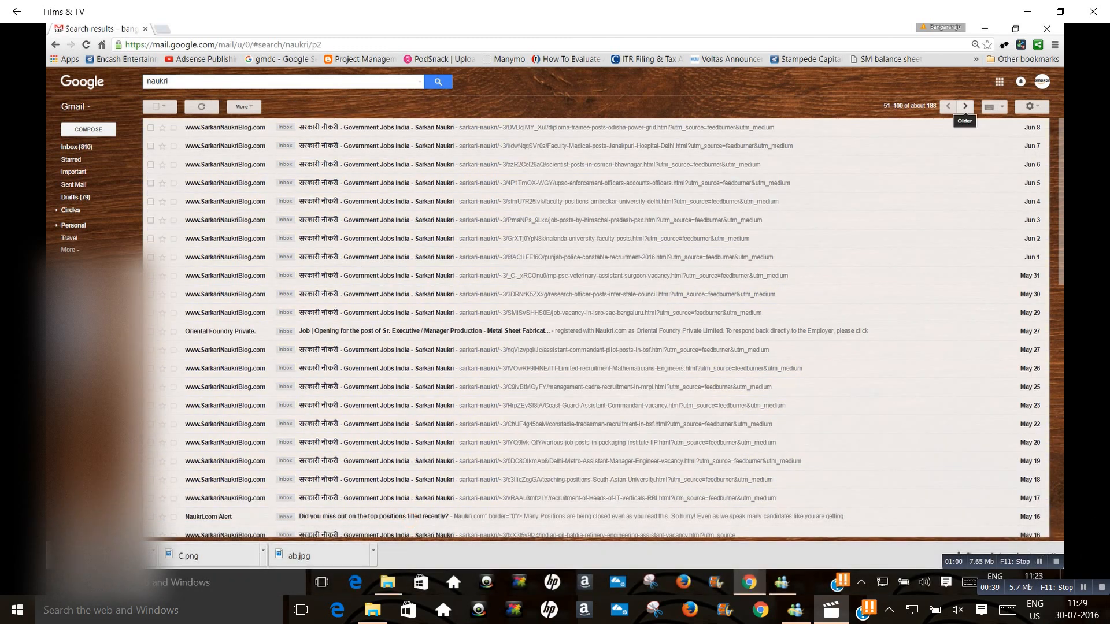
click(965, 106)
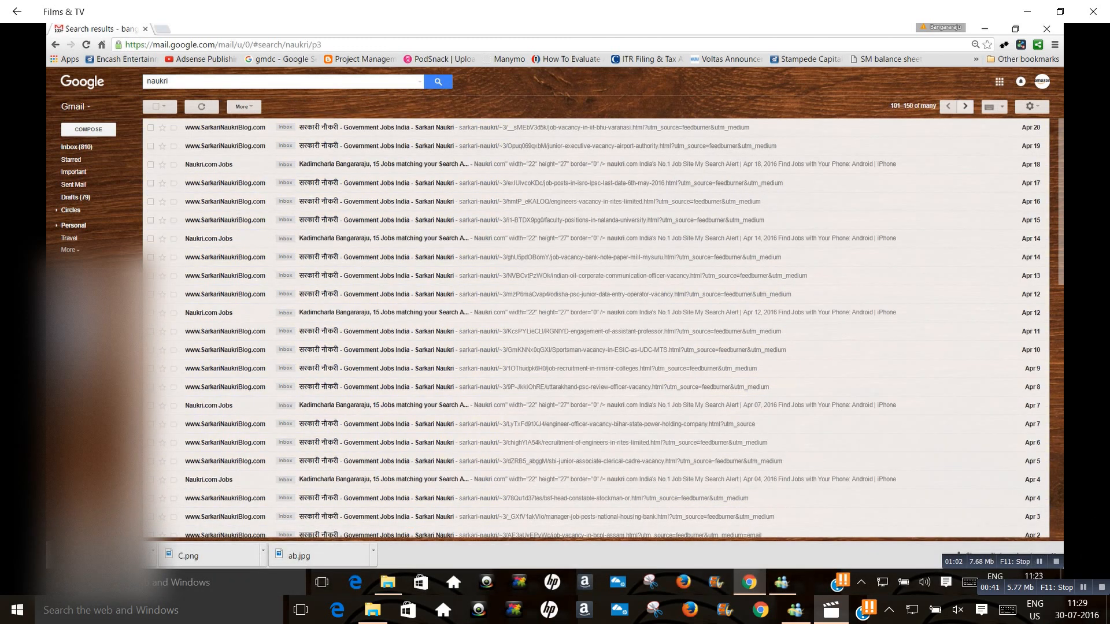
mouse_move(965, 107)
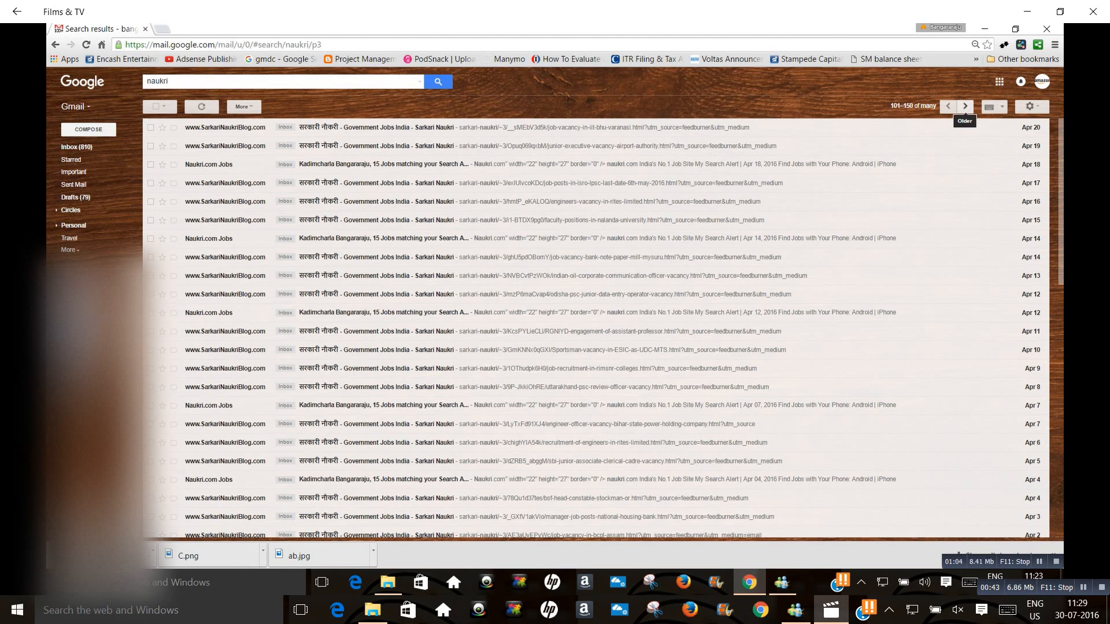
click(947, 106)
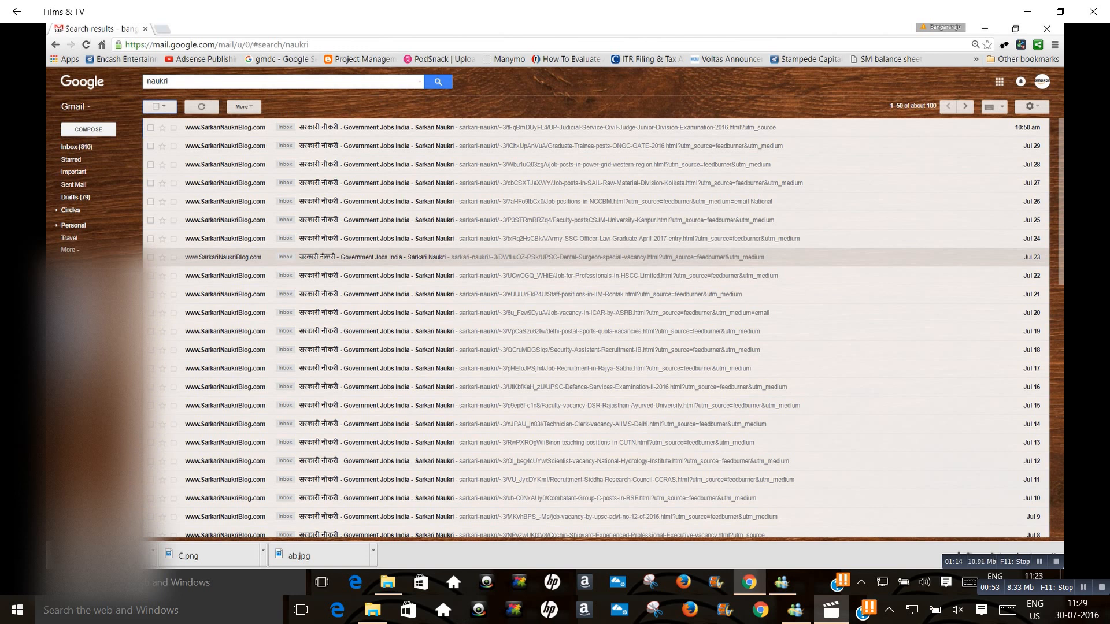
Select the page, then extend the selection to every conversation matching 'naukri'.
click(155, 107)
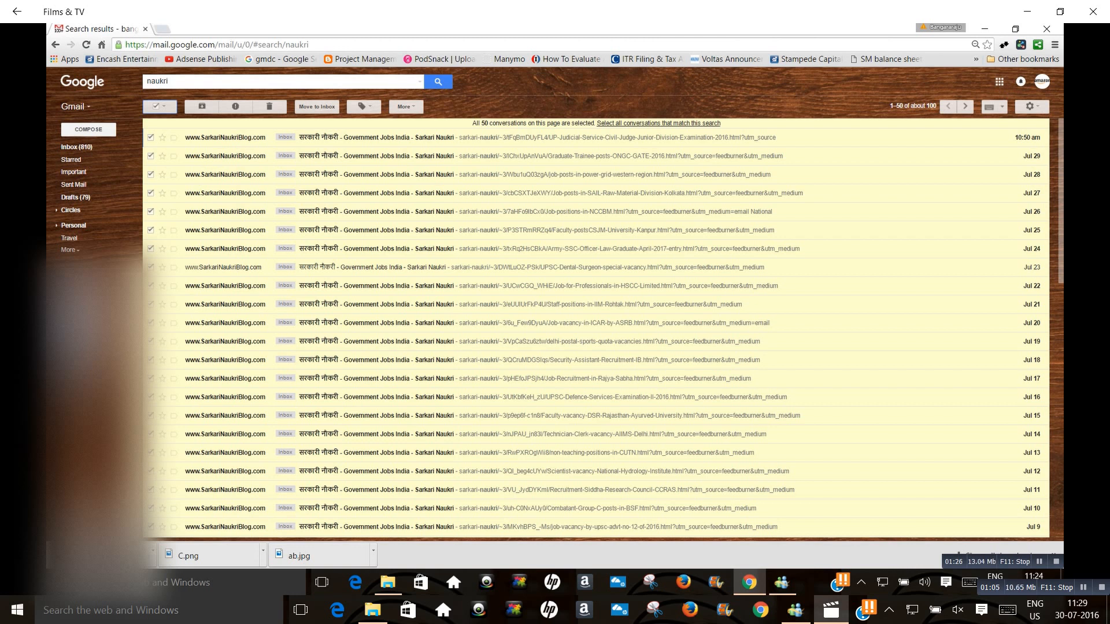
click(658, 124)
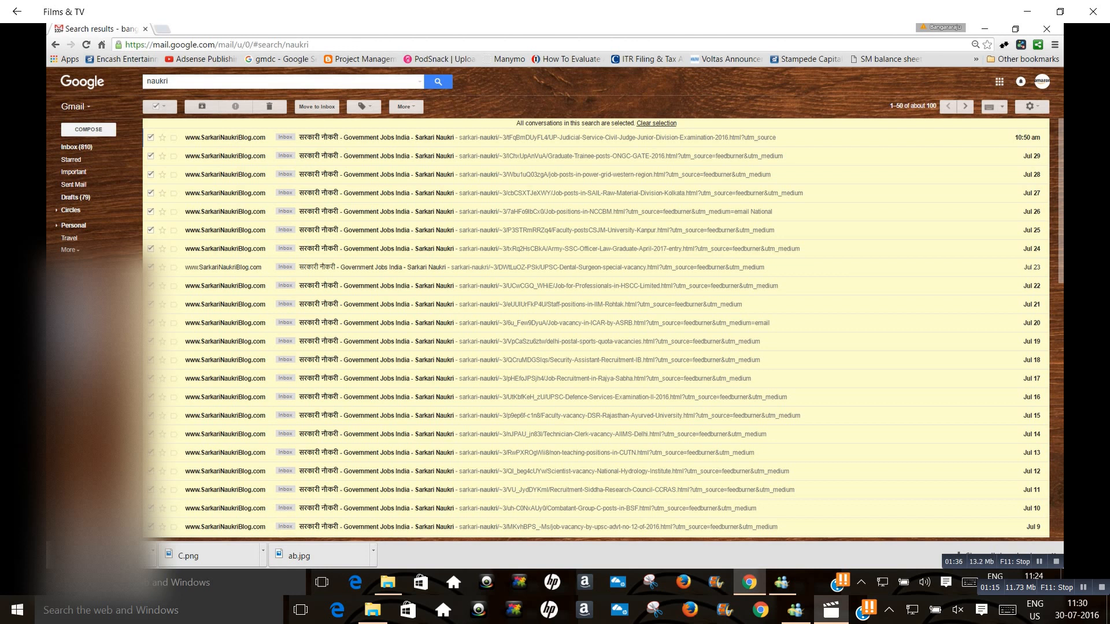
mouse_move(269, 106)
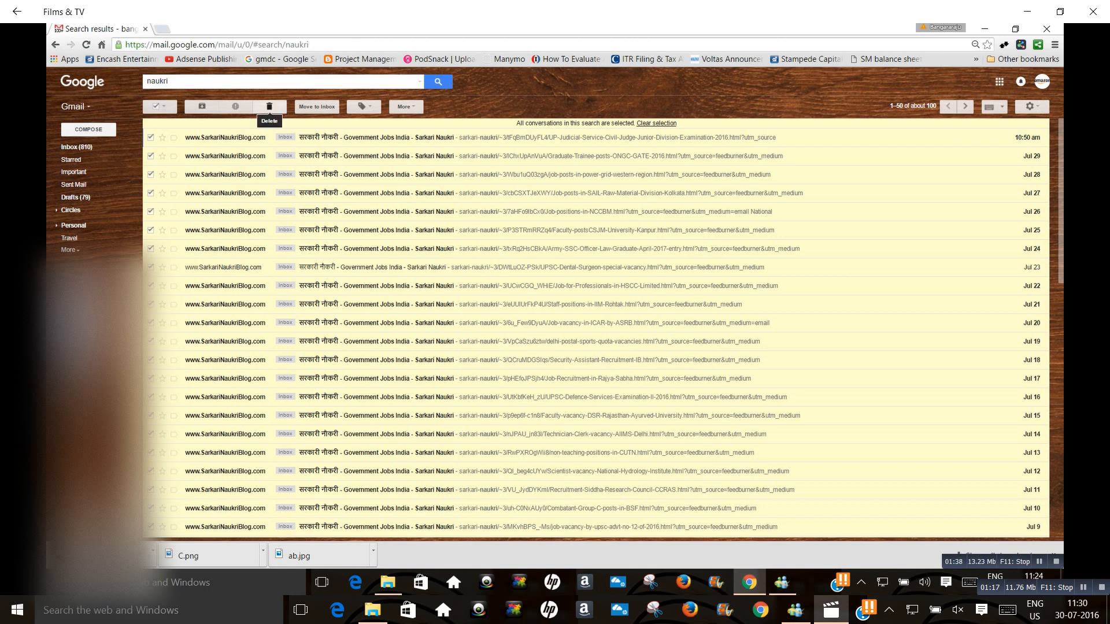
Move all selected naukri conversations to Trash, confirming the bulk action.
click(269, 106)
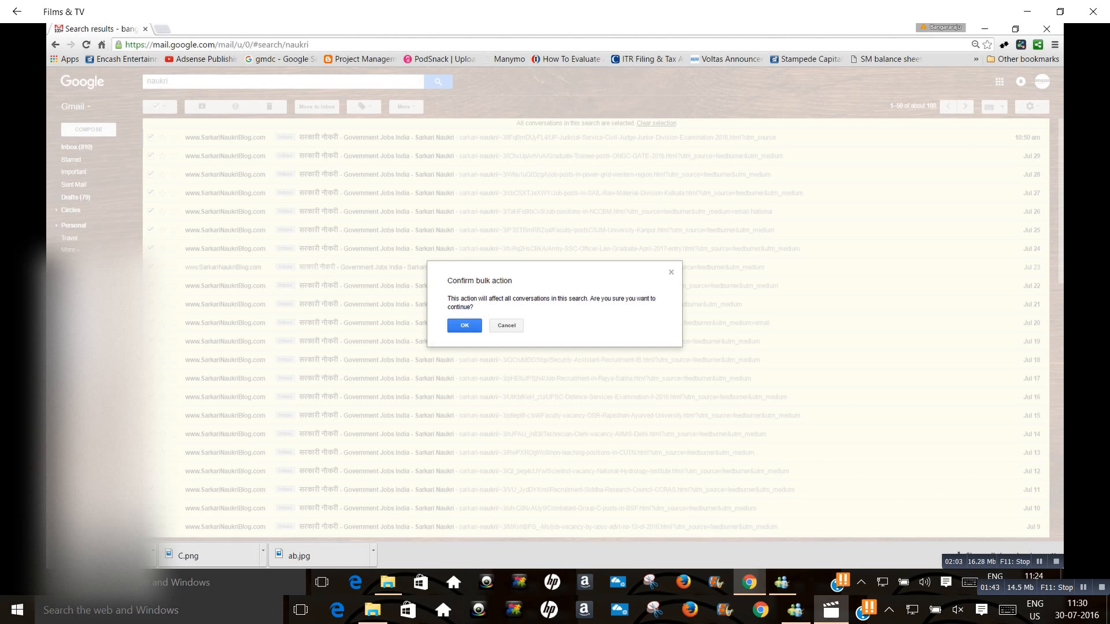
click(465, 326)
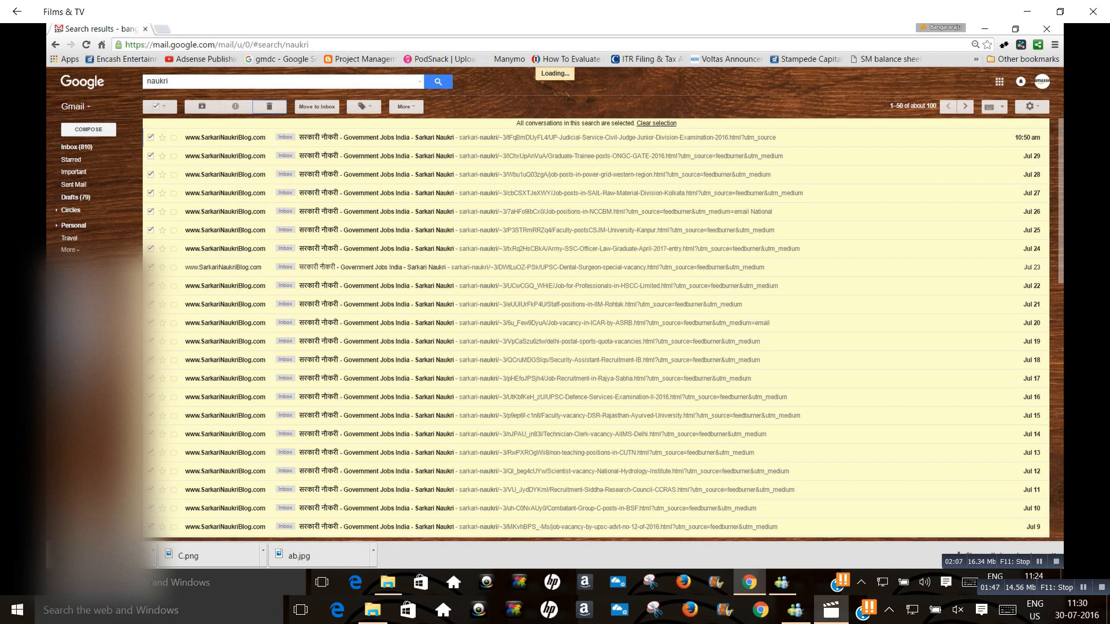
click(269, 107)
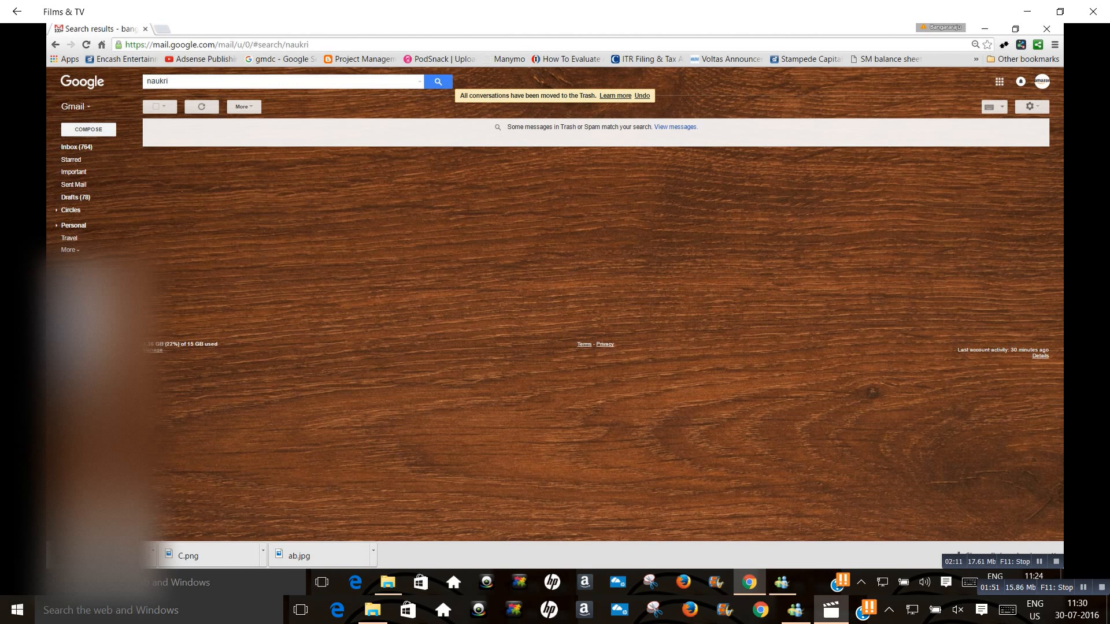
Go back to Inbox and rerun the 'naukri' search, which finds no conversations.
click(280, 81)
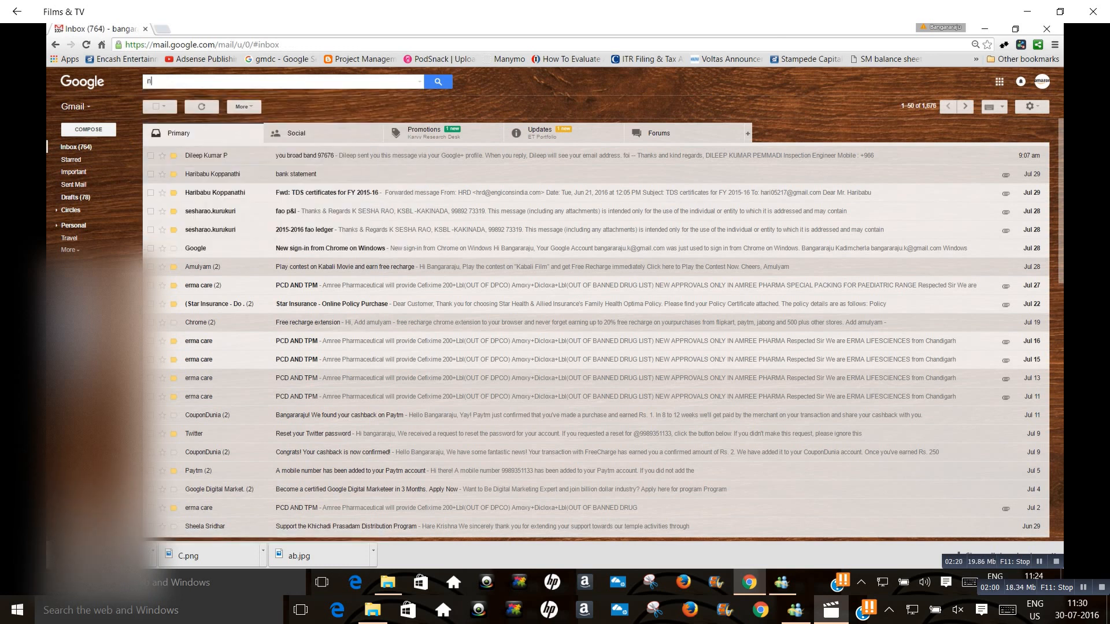
text(naukri)
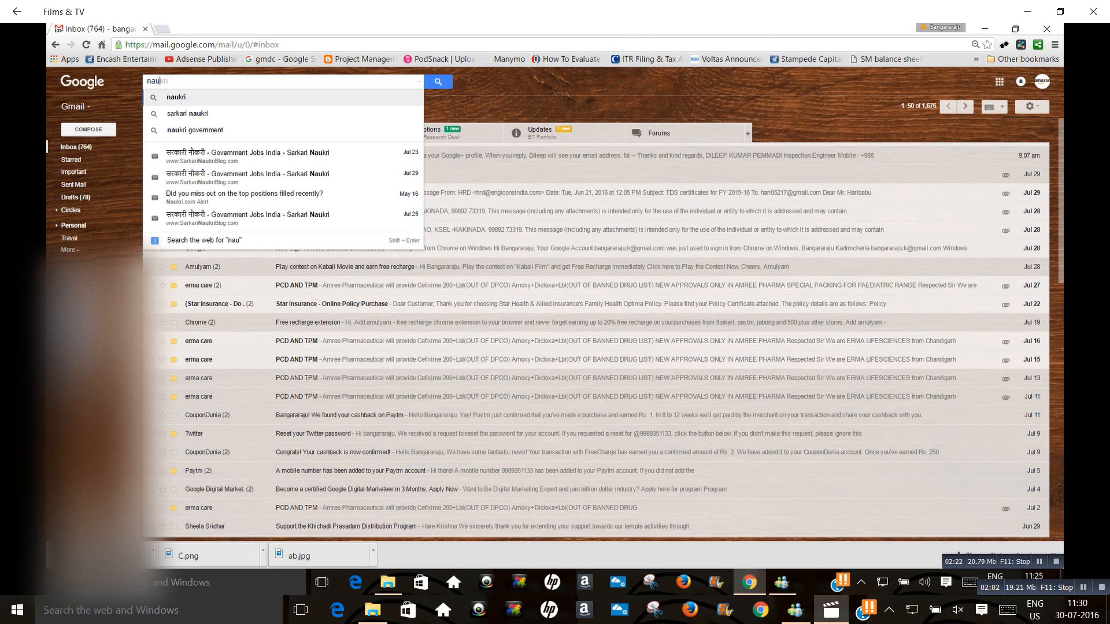
click(438, 81)
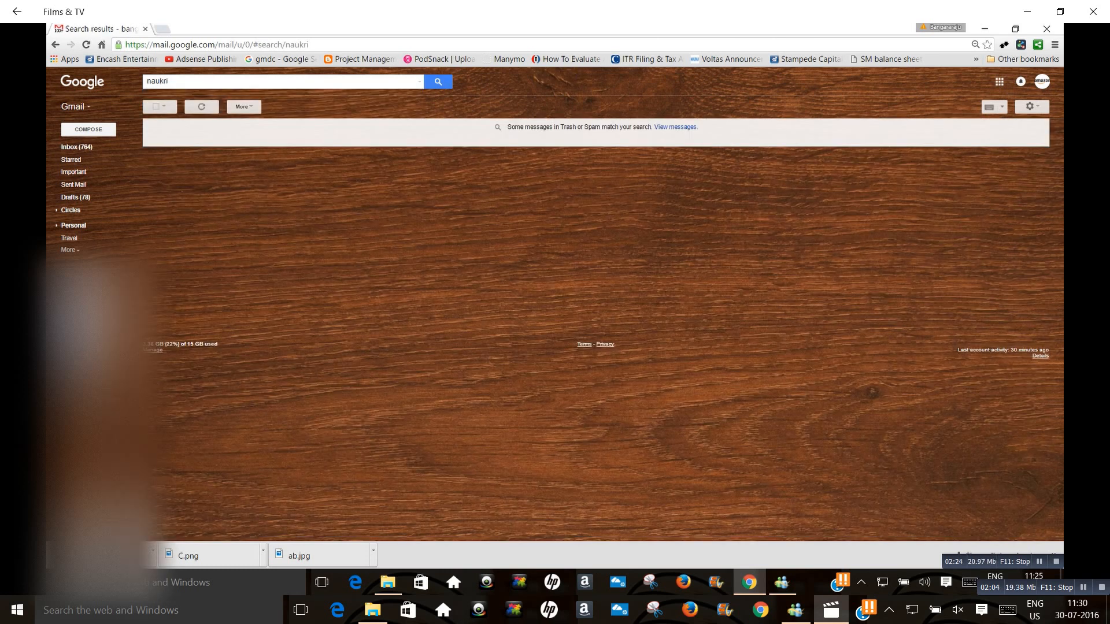